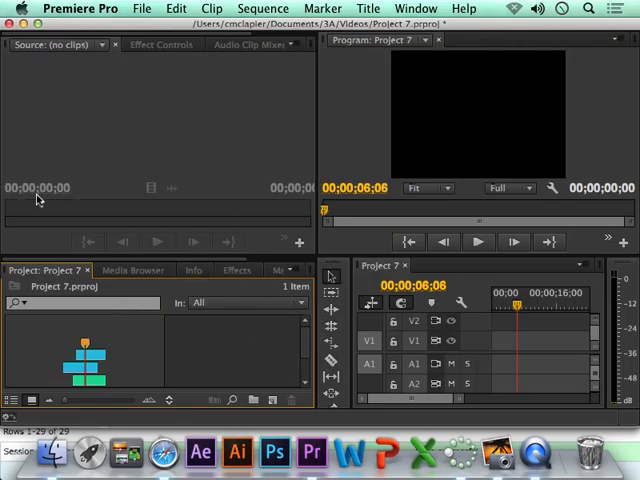
mouse_move(109, 128)
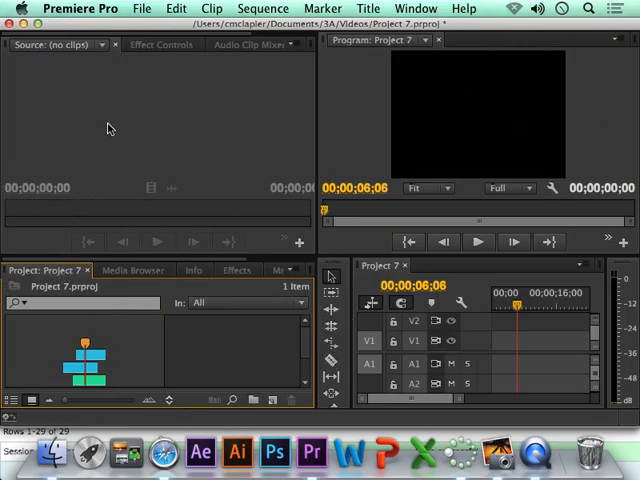
- Open File > Import to browse the student's Documents folder of .mov clips
left_click(142, 8)
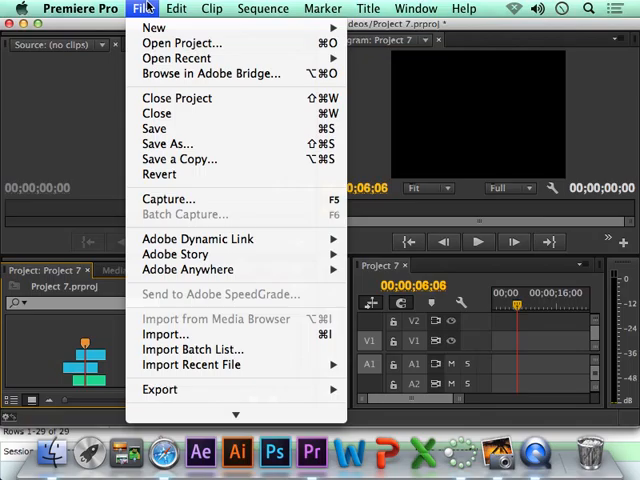
mouse_move(154, 27)
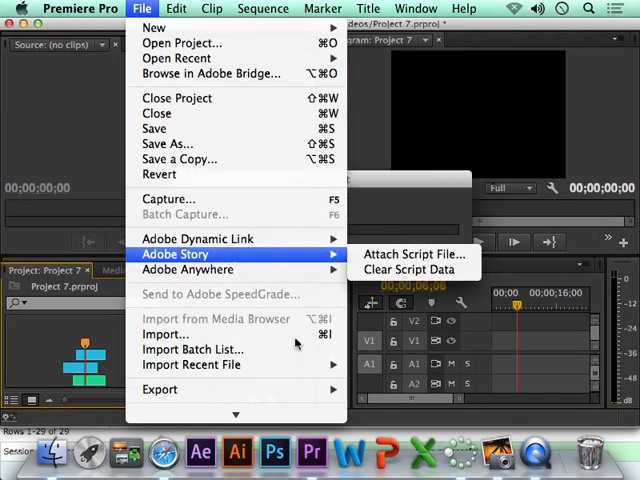
mouse_move(166, 333)
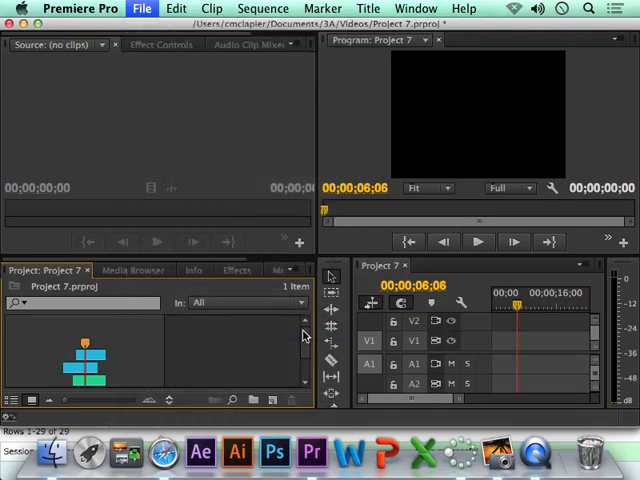
left_click(142, 8)
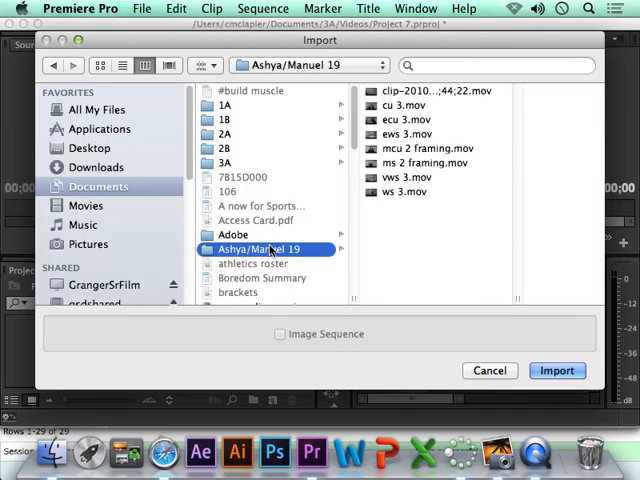
mouse_move(405, 162)
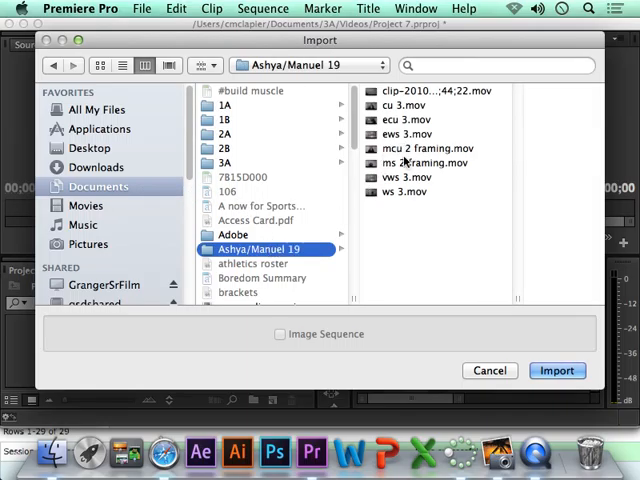
mouse_move(462, 267)
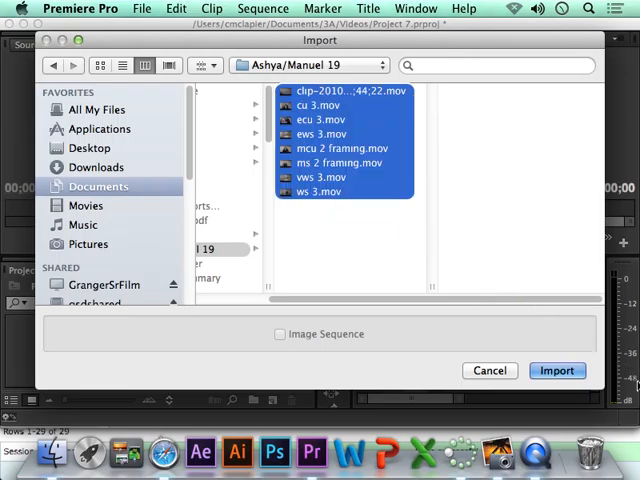
- Import the eight selected .mov clips into the project
left_click(557, 370)
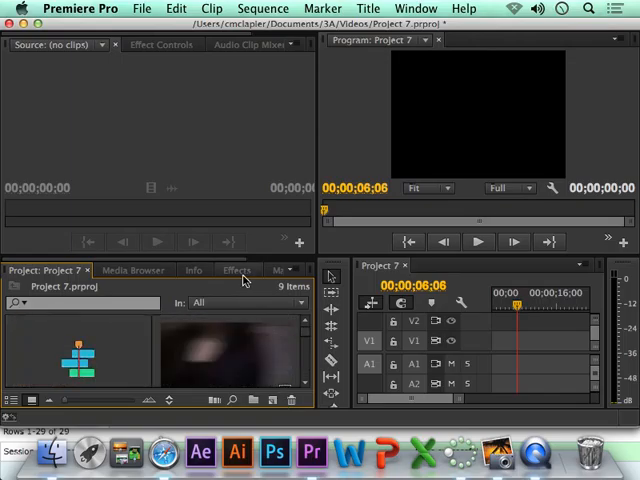
mouse_move(432, 365)
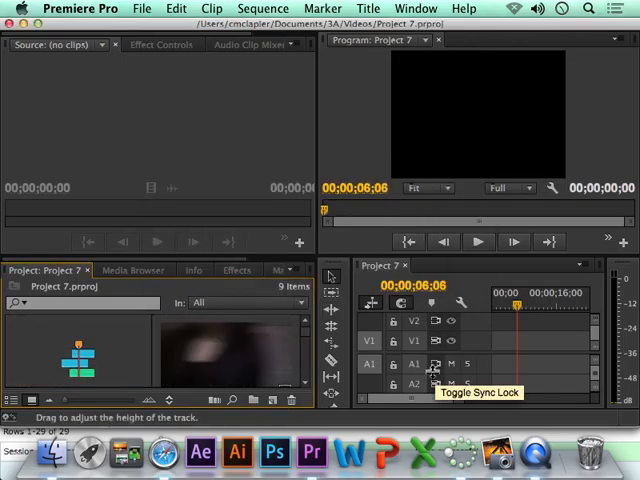
mouse_move(312, 452)
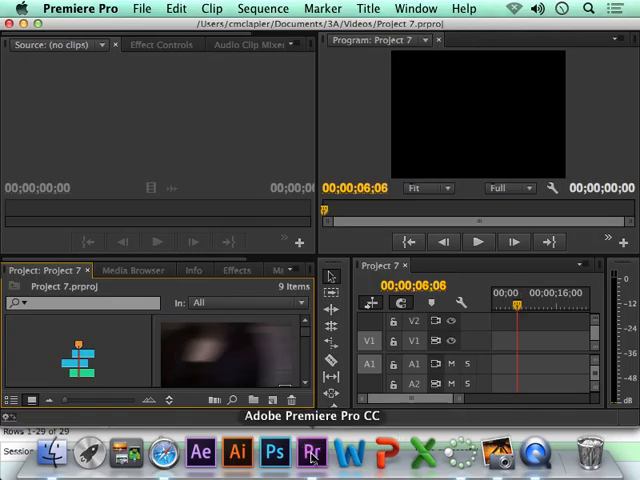